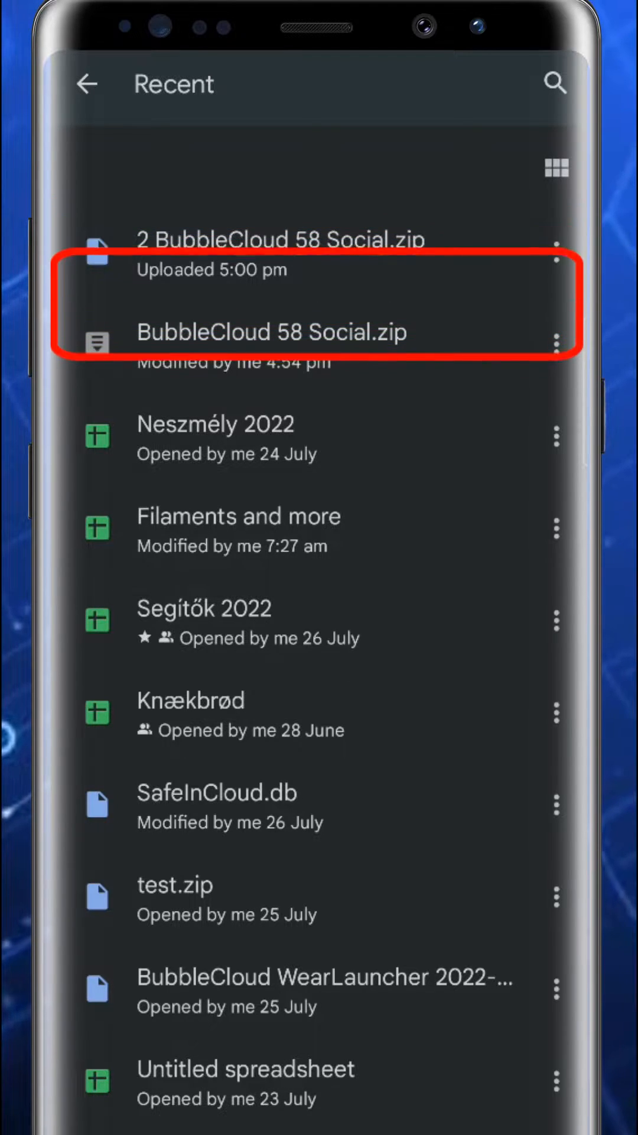
# Check Drive's share targets for BubbleCloud 58 Social.zip, then go to Bubble Cloud's settings
pyautogui.click(556, 343)
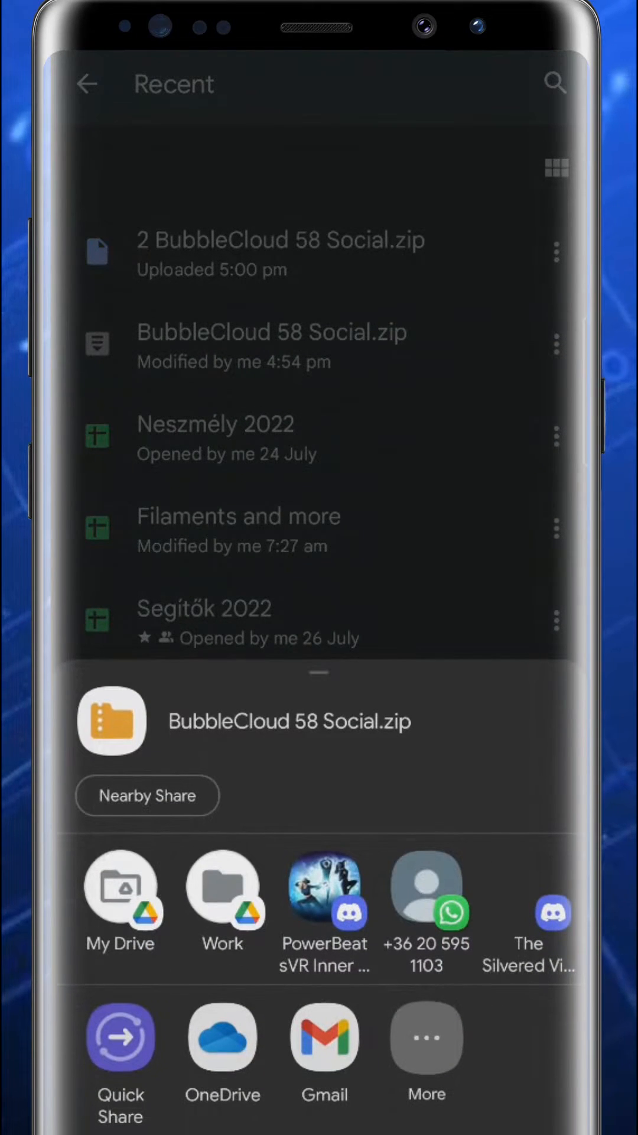
pyautogui.click(426, 1038)
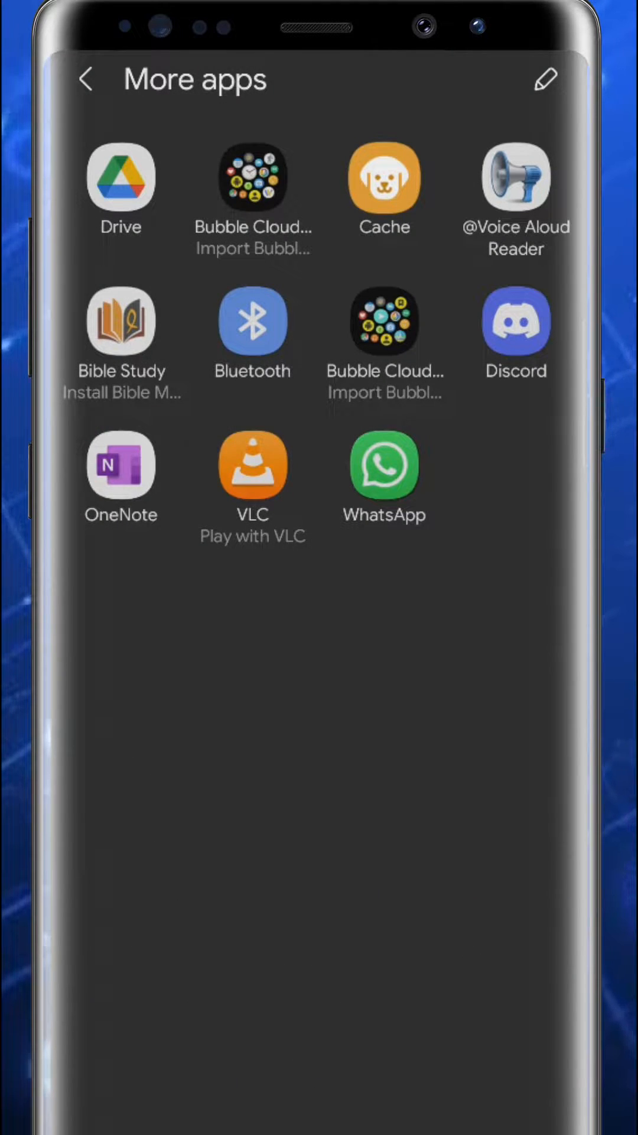
pyautogui.click(253, 177)
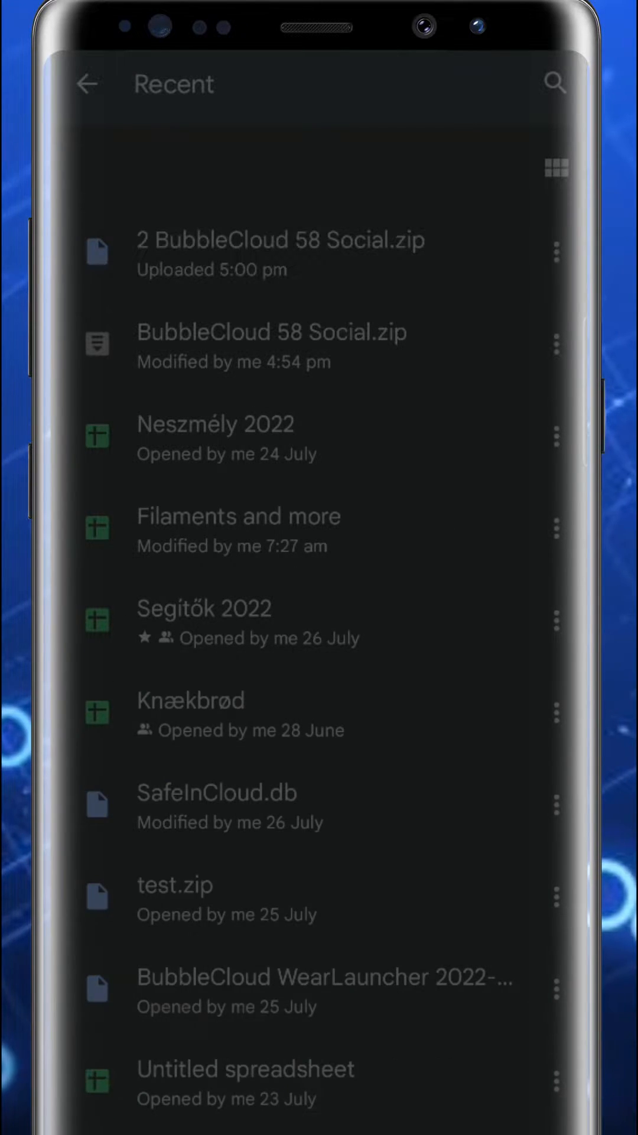
pyautogui.click(556, 253)
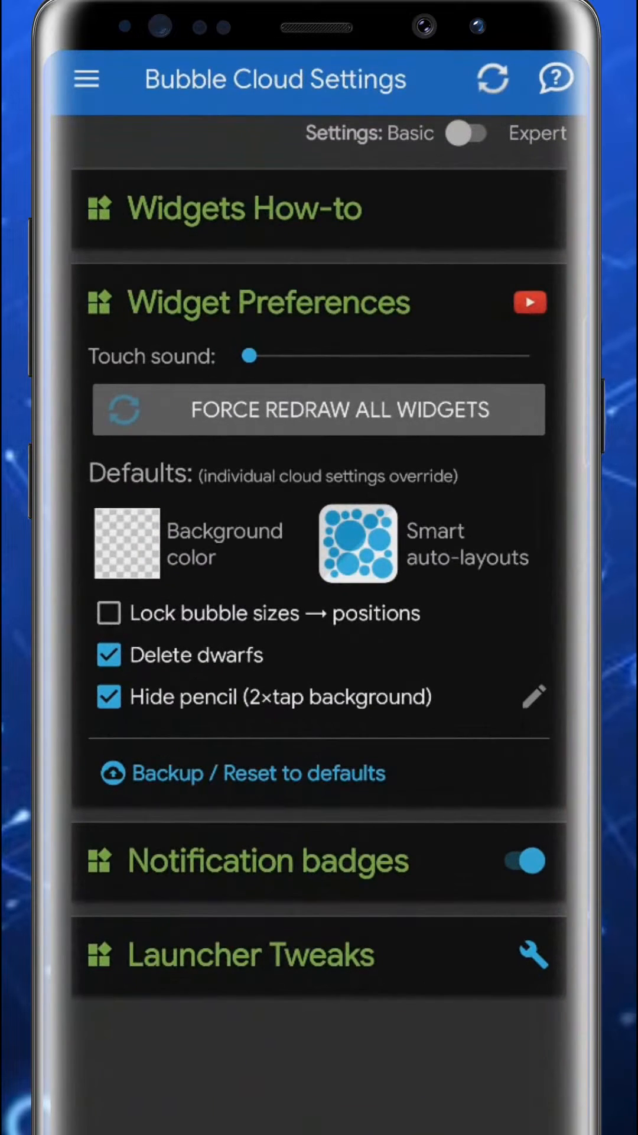
# Switch settings to Expert mode and reach the Relaxed restore handler for backups option
pyautogui.click(468, 133)
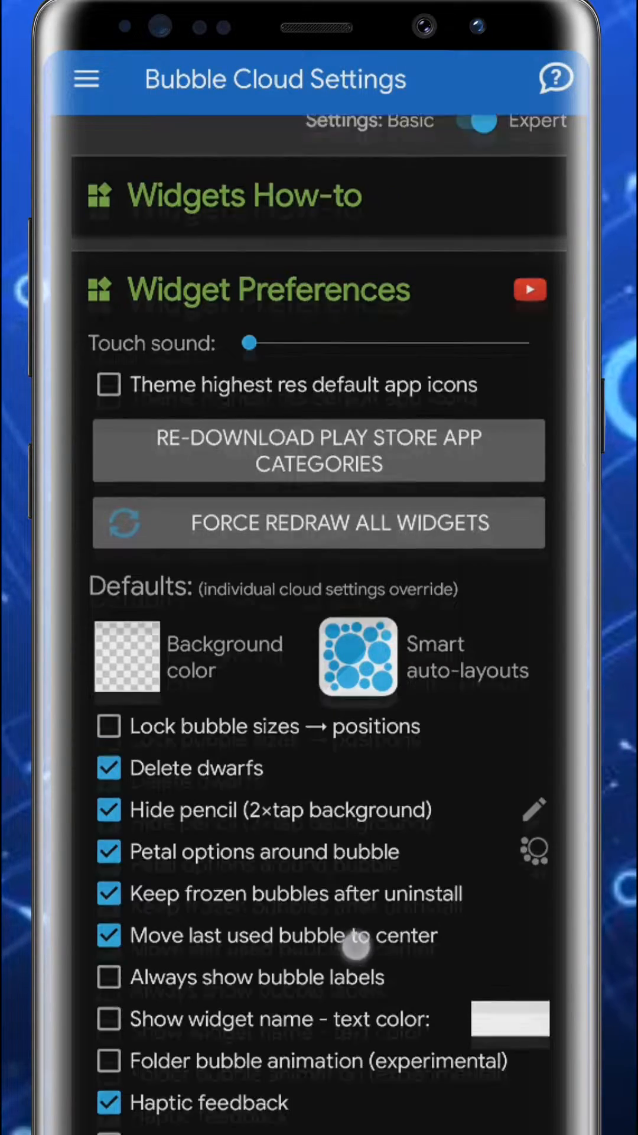
pyautogui.scroll(-3)
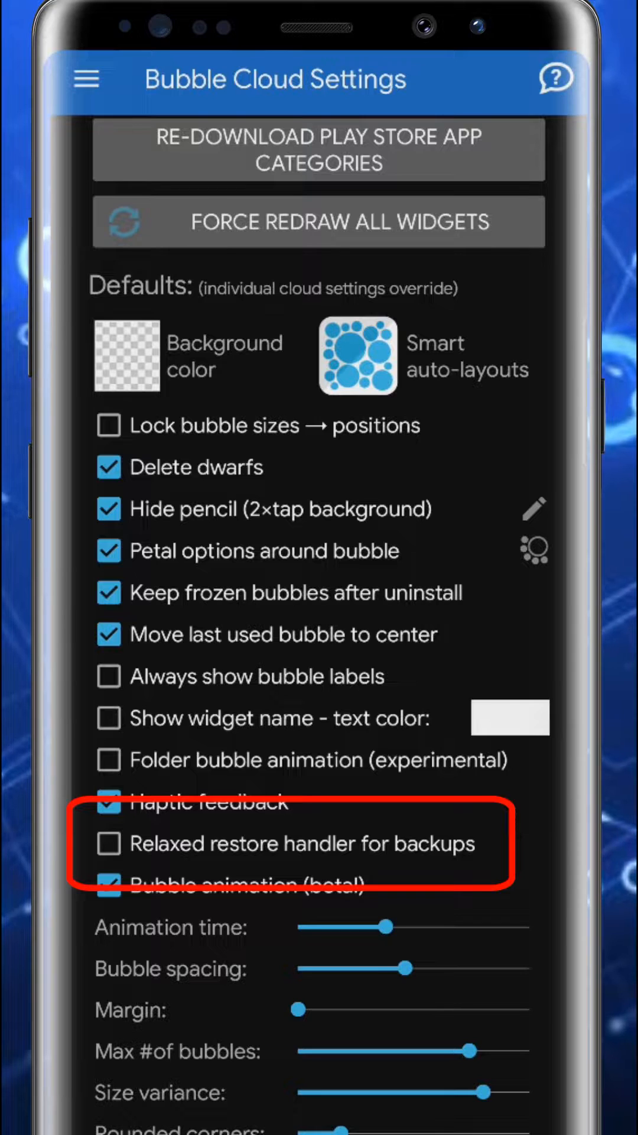
pyautogui.click(109, 844)
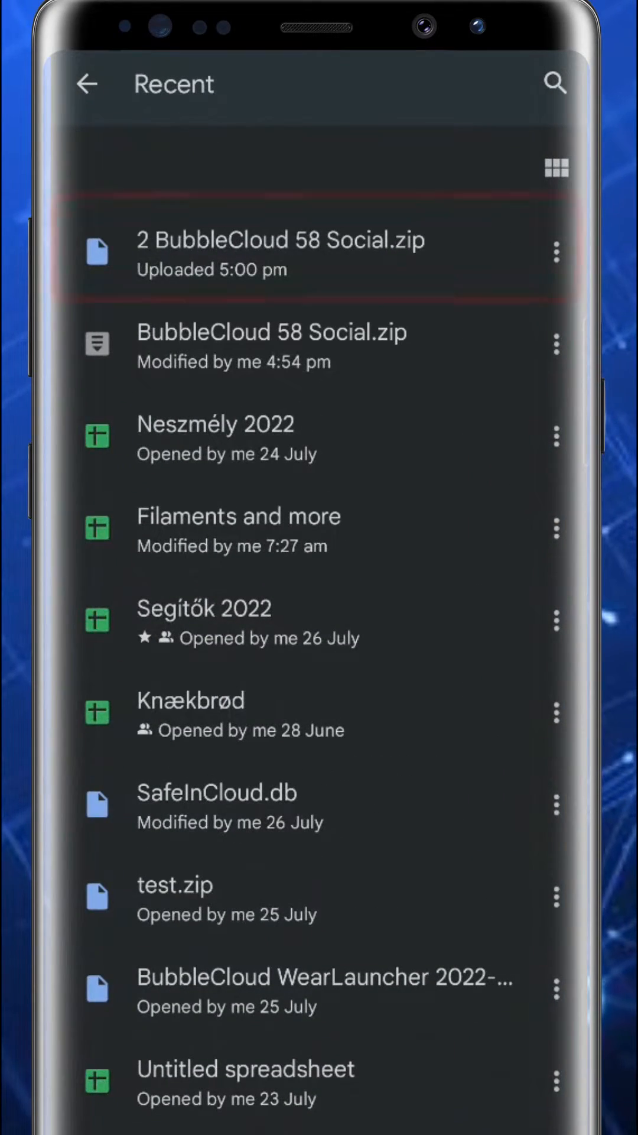
# Send a copy of 2 BubbleCloud 58 Social.zip from Drive into Bubble Cloud Import
pyautogui.click(555, 252)
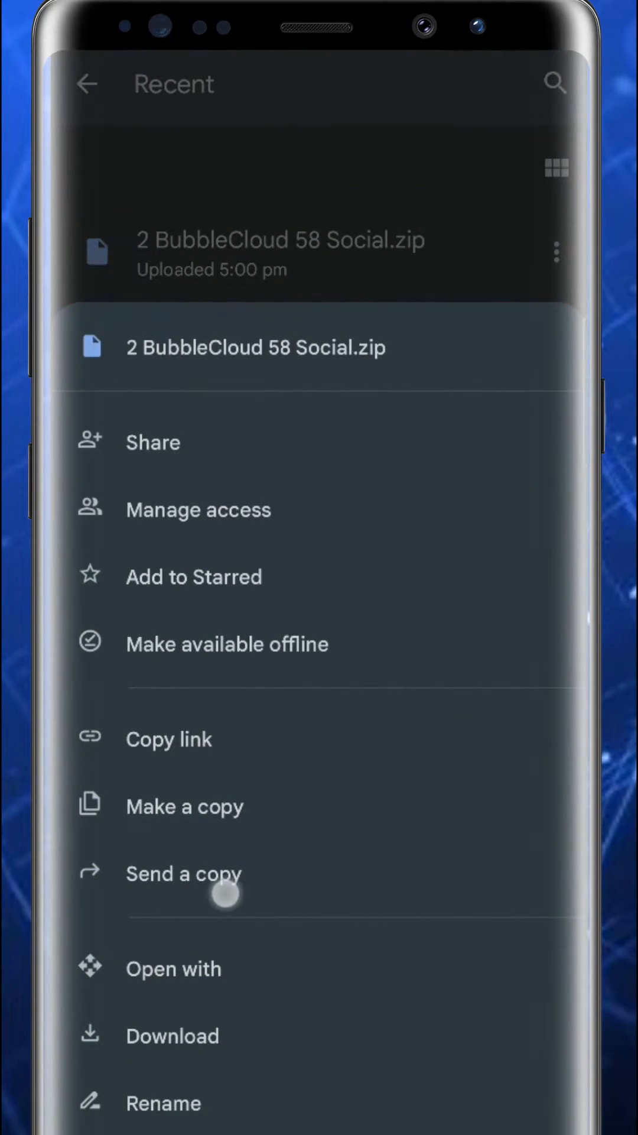
pyautogui.click(185, 874)
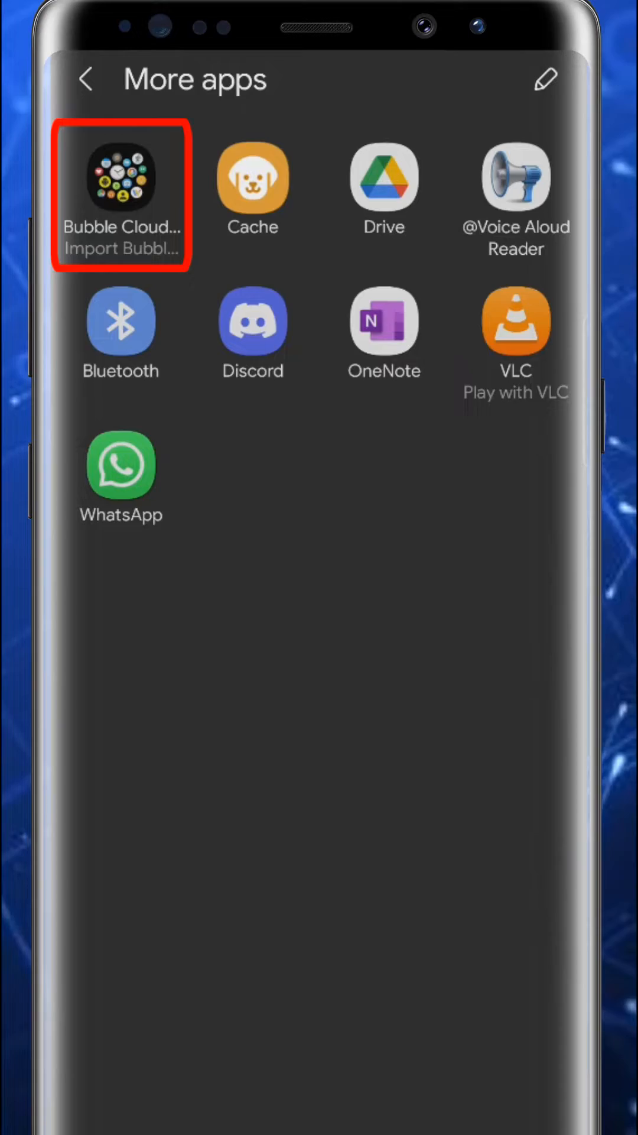
pyautogui.click(121, 177)
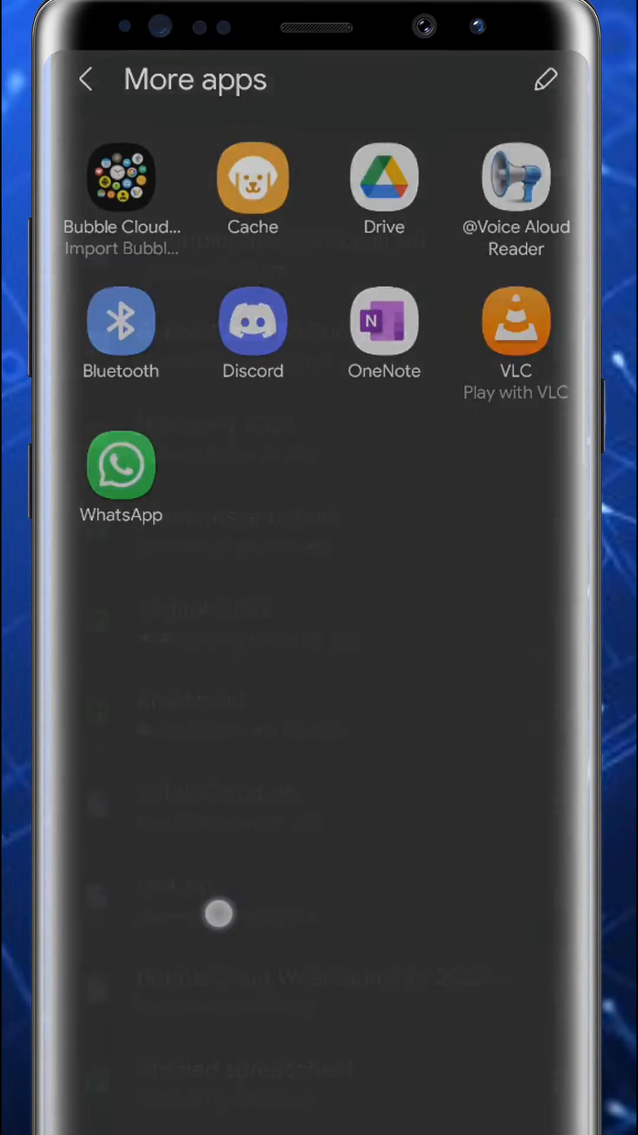
pyautogui.click(121, 176)
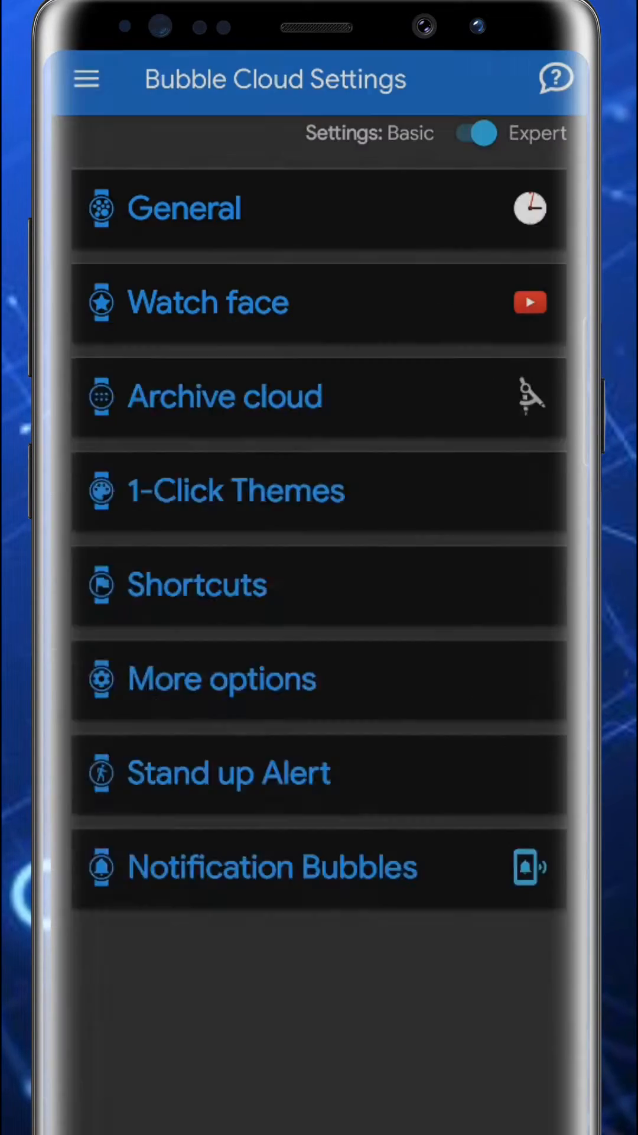
# Reveal the unticked Relaxed restore handler under More options, then share Neszmély 2022.pdf from Drive
pyautogui.click(221, 679)
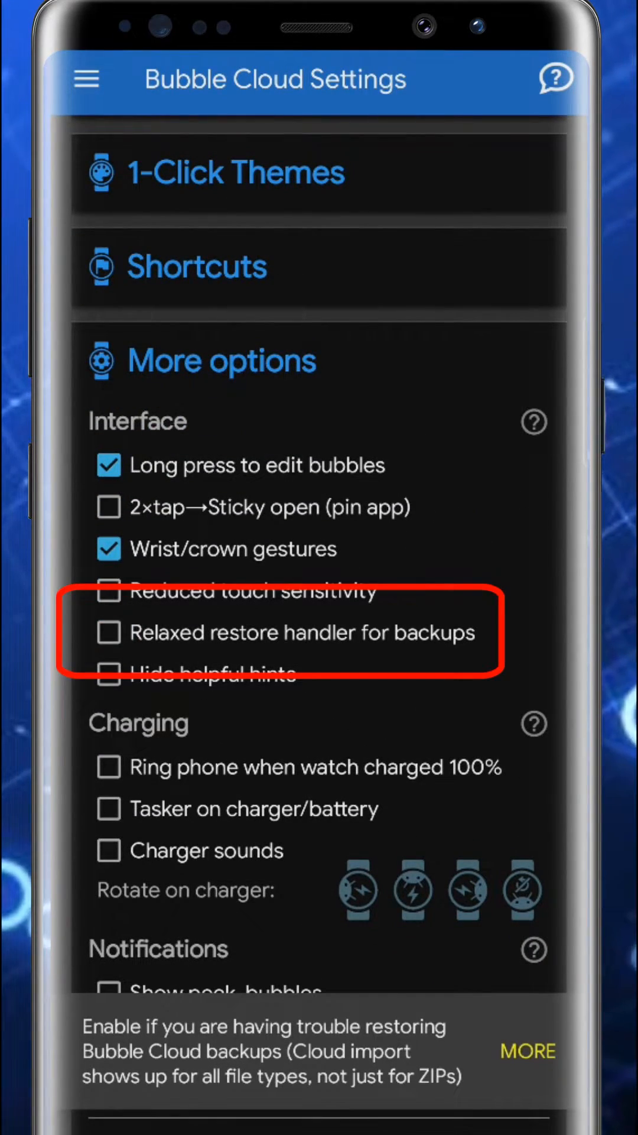
pyautogui.click(108, 632)
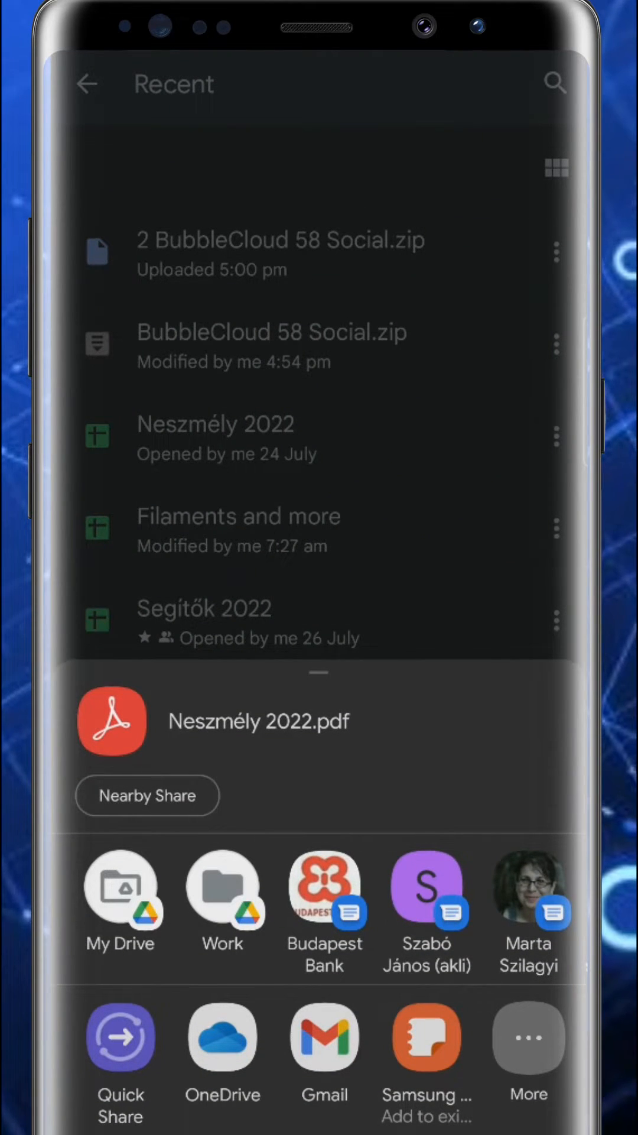
# Share the PDF into Bubble Cloud Import and tick Relaxed restore handler for backups
pyautogui.click(528, 1057)
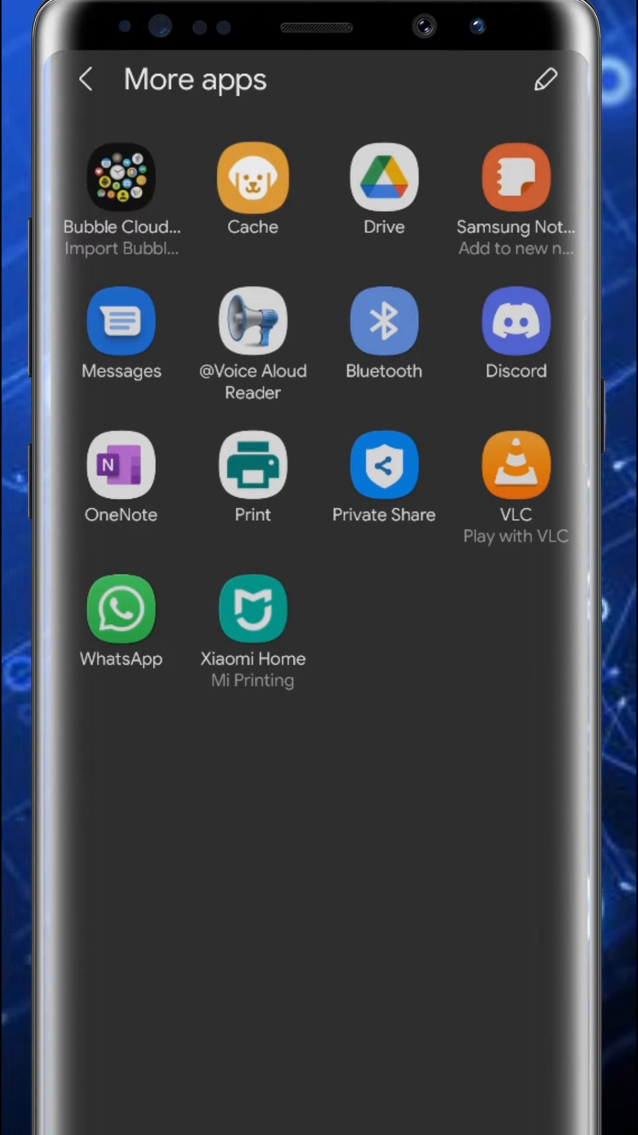
pyautogui.click(121, 176)
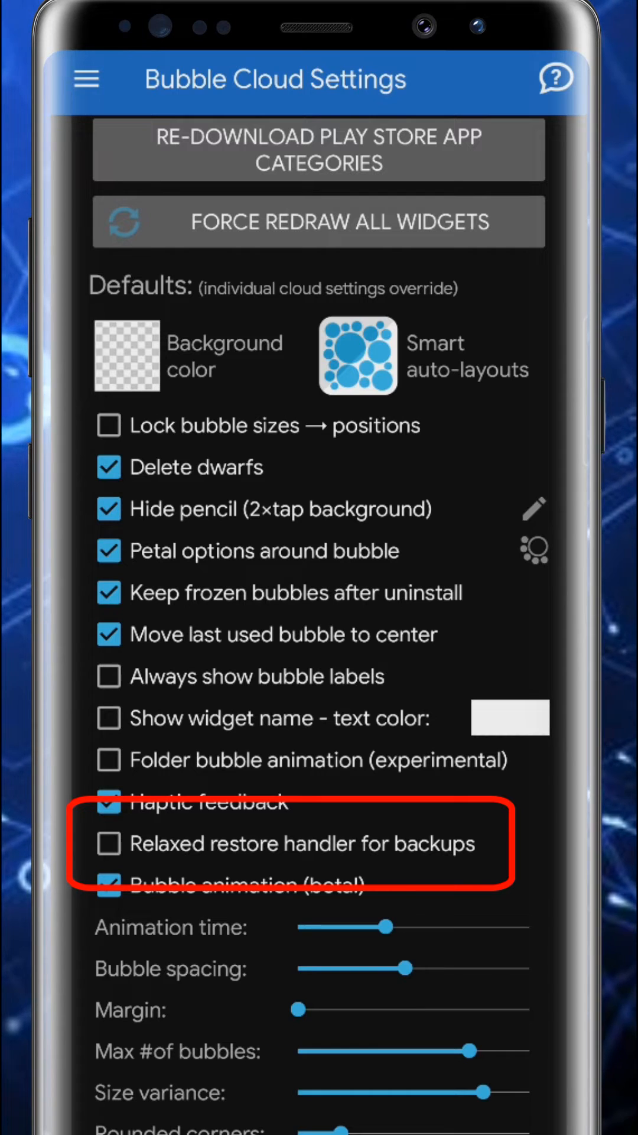
pyautogui.click(109, 844)
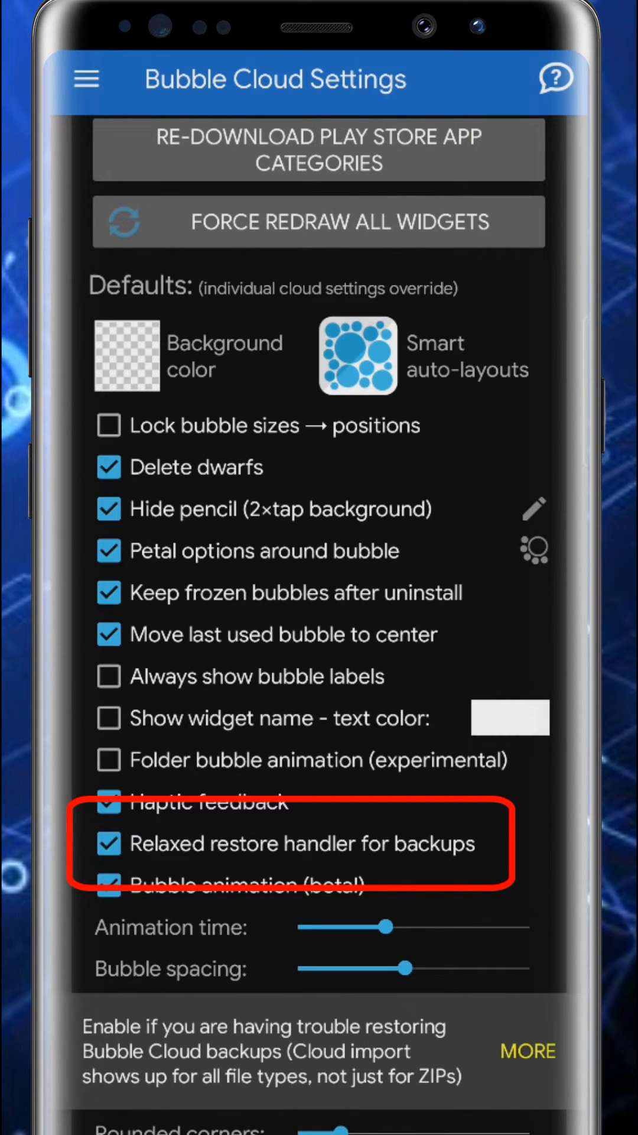